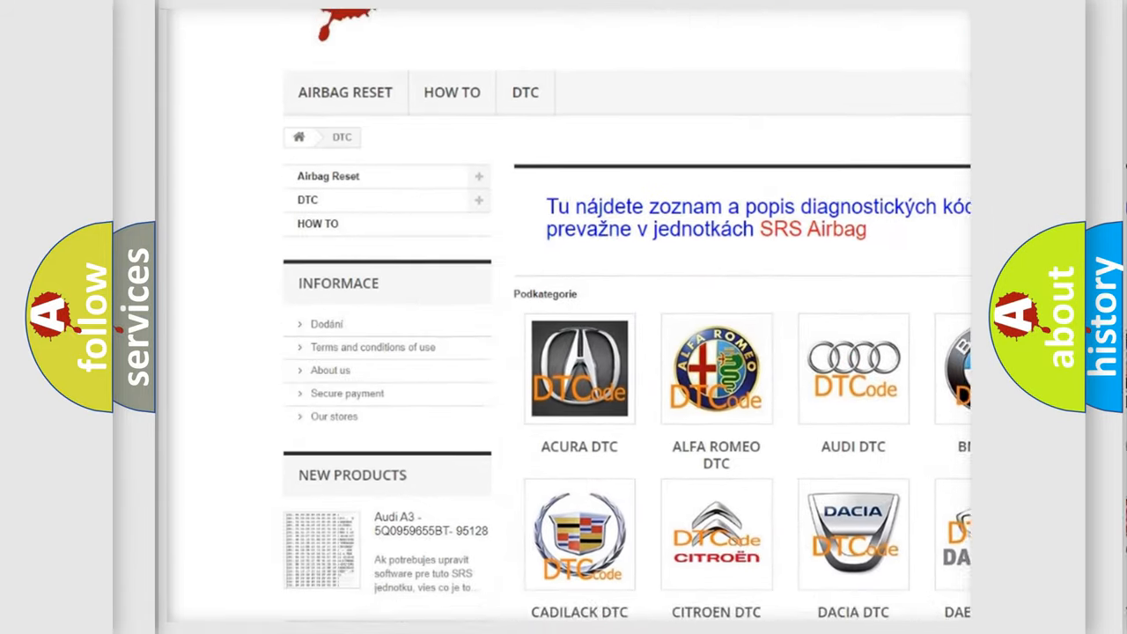
{"action": "scroll", "scroll_direction": "down", "scroll_amount": 3}
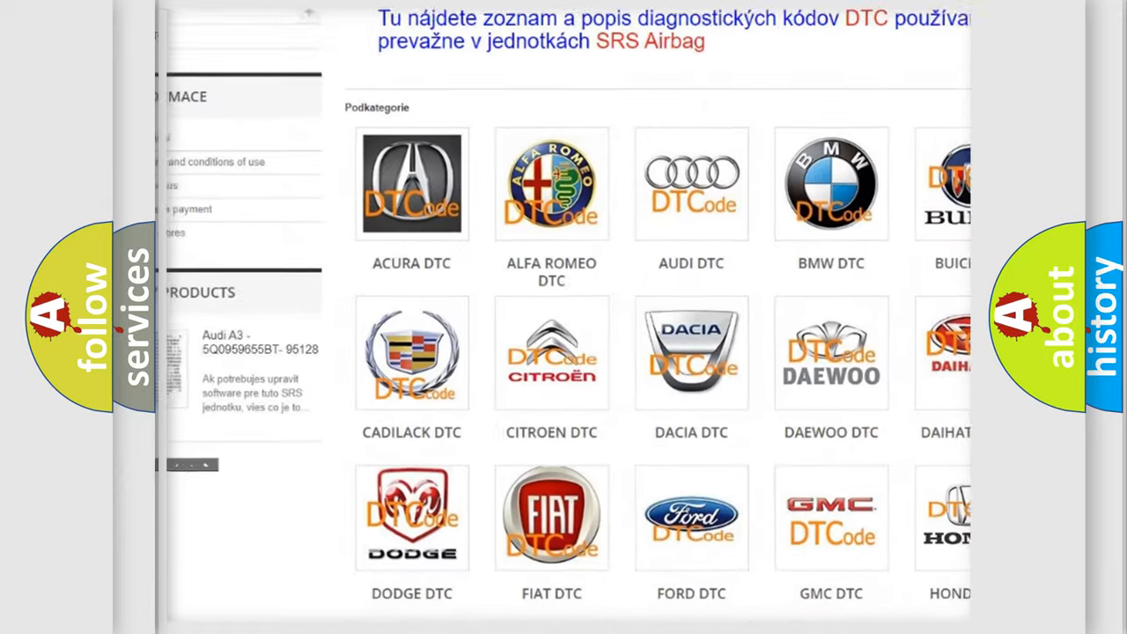